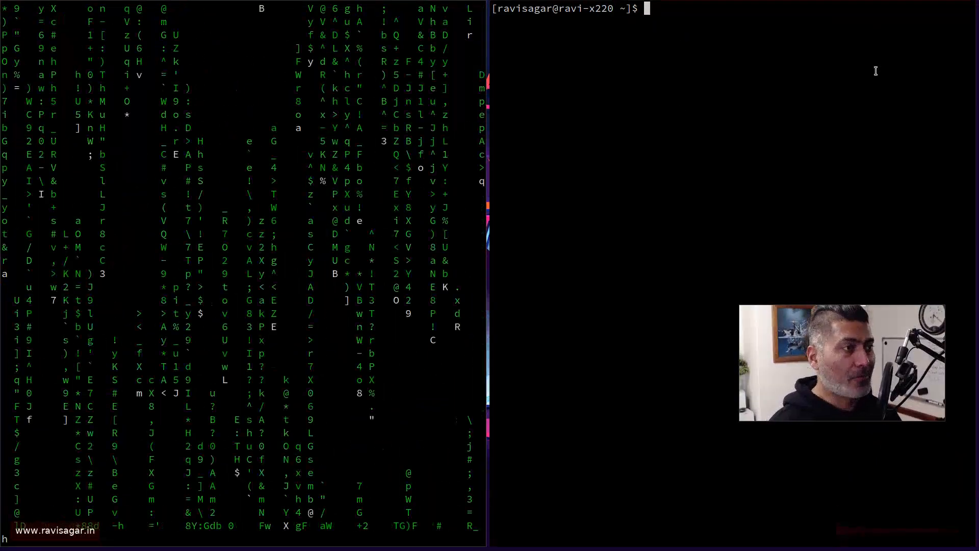
- Run 'man cmatrix' to show the manual page beside the shell prompt
text(man c)
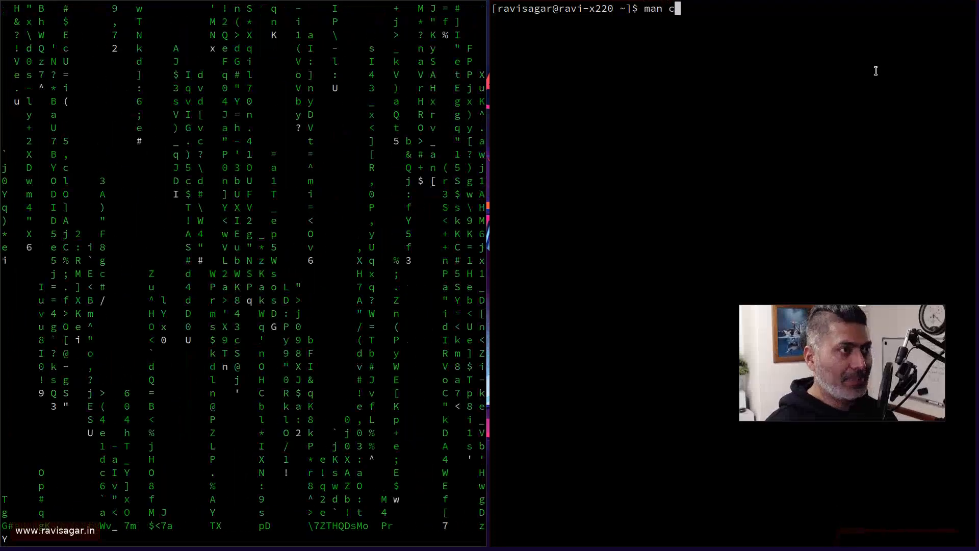
text(ma)
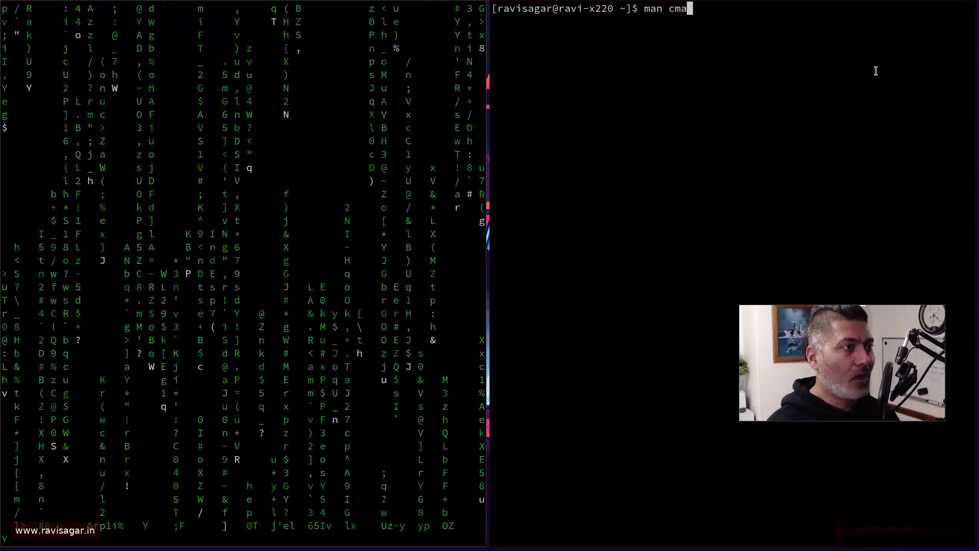
text(t)
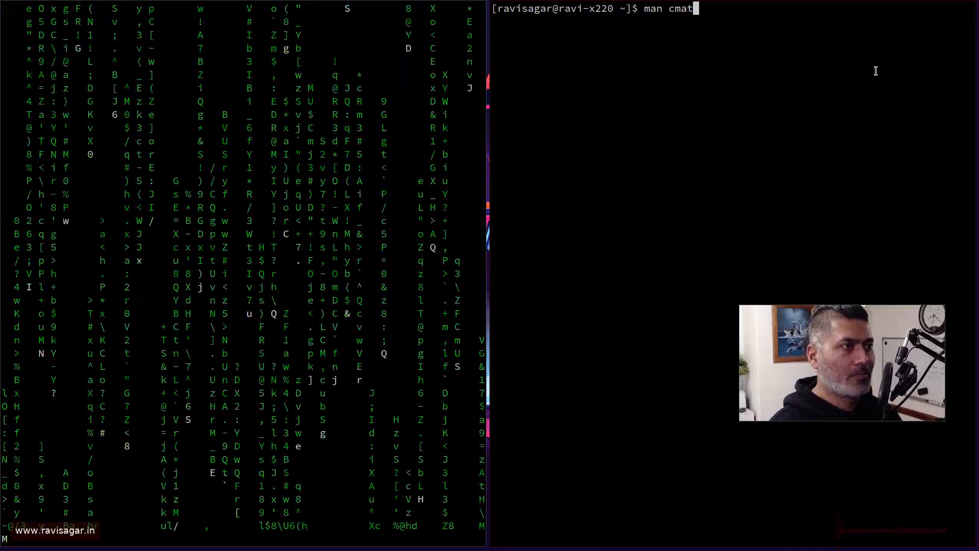
text(rix)
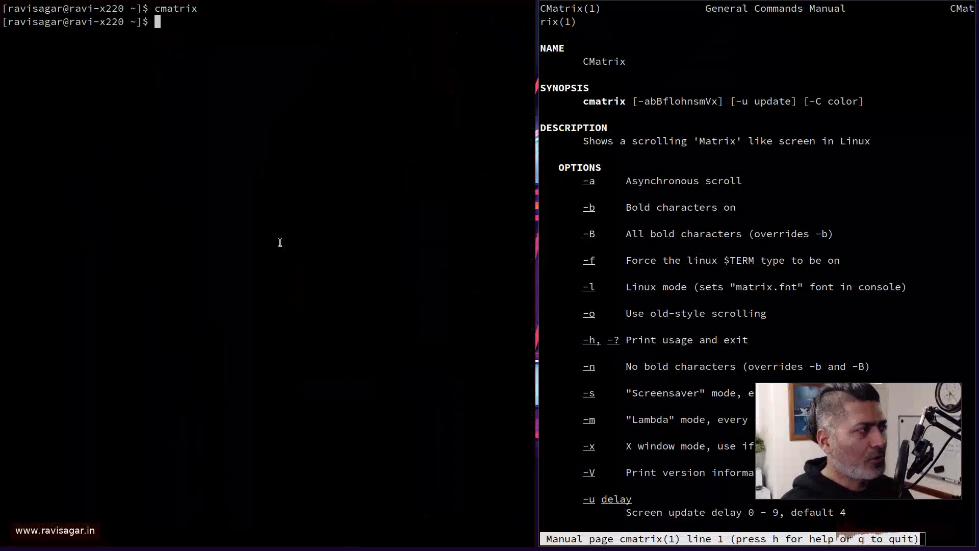
- Run cmatrix with -b then -B bold options, and scroll the man page to OPTIONS
text(cmatrix)
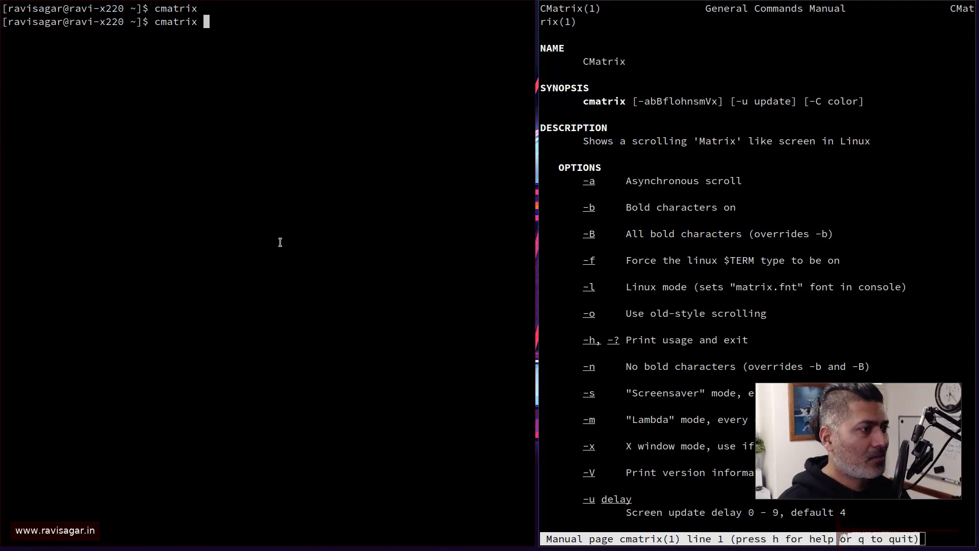
text(-b)
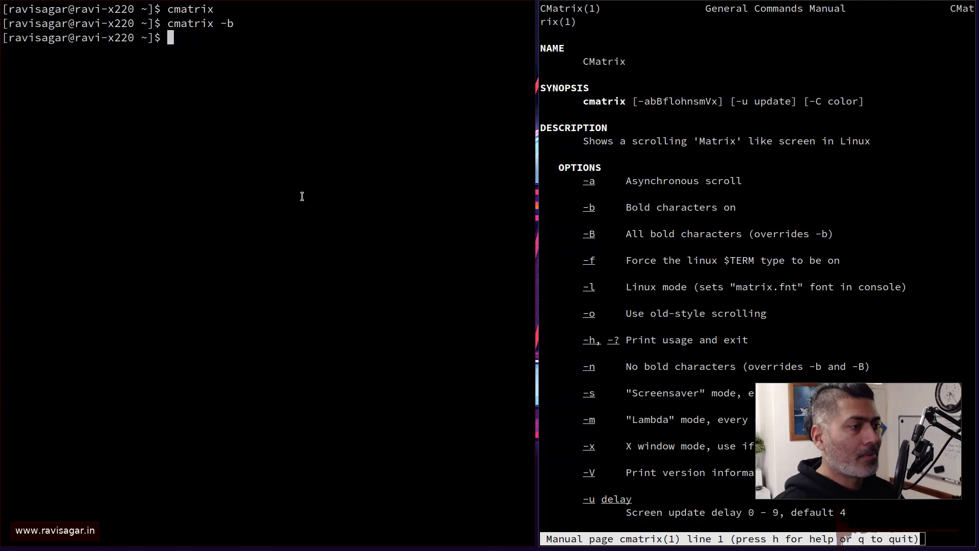
text(cmatrix -B)
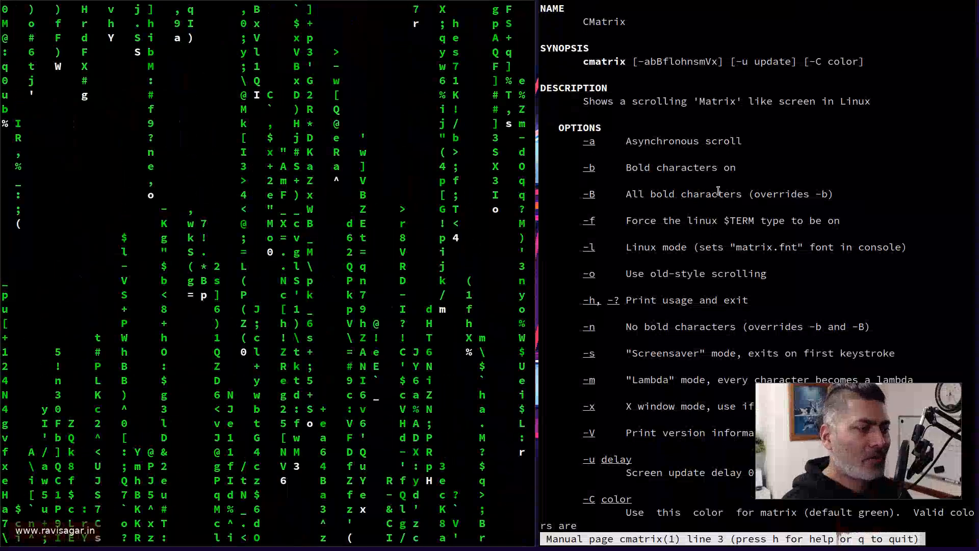
scroll(down, 3)
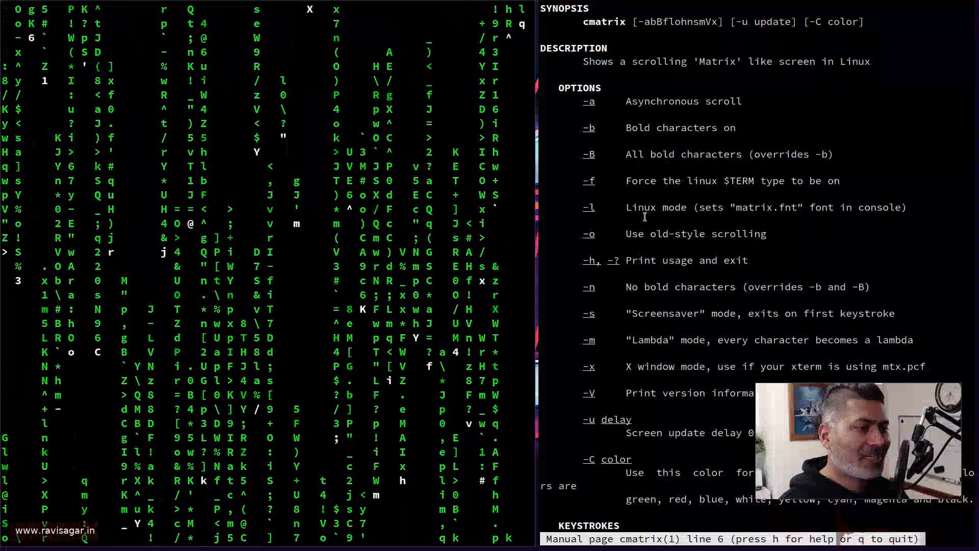
scroll(down, 3)
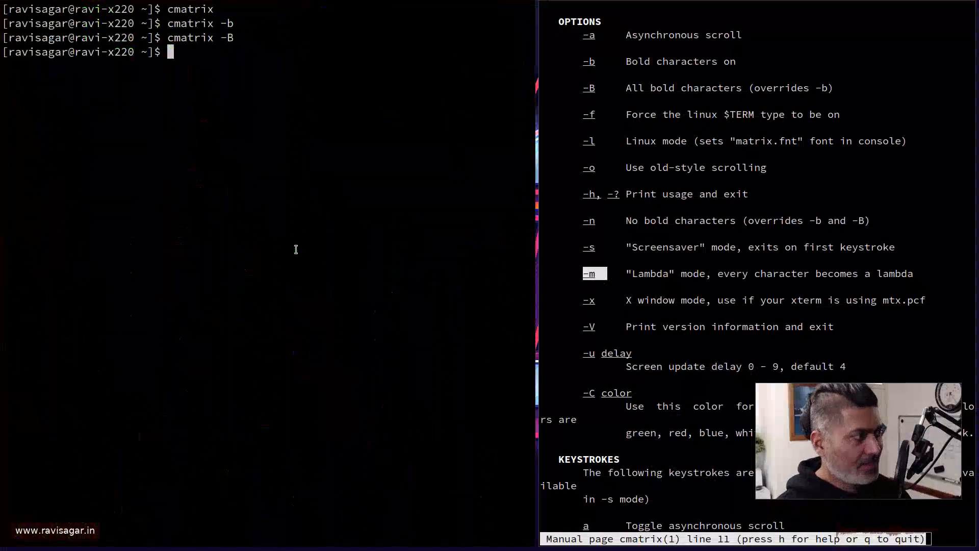
- Run cmatrix in Lambda mode (-m), then with update delays -u 9 and -u 1
text(cmatrix -m)
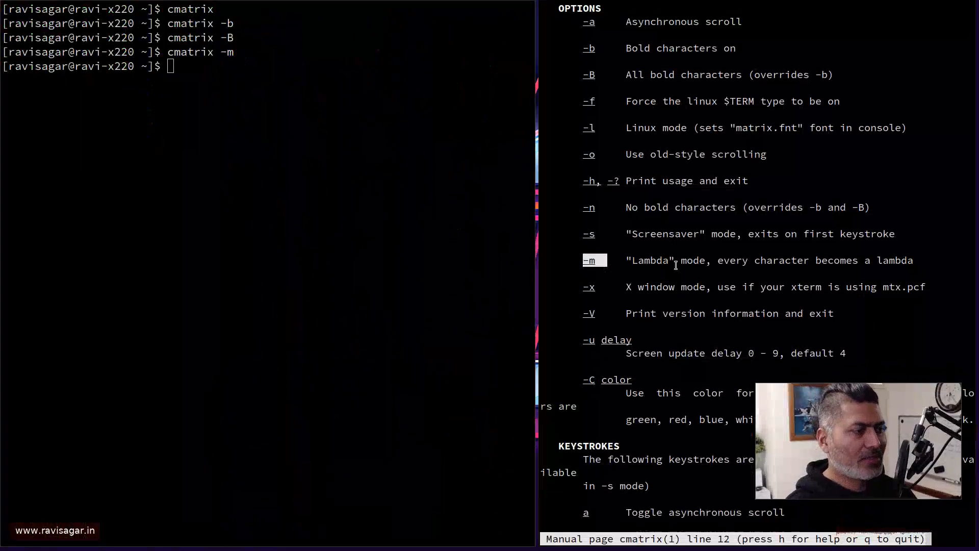
scroll(down, 3)
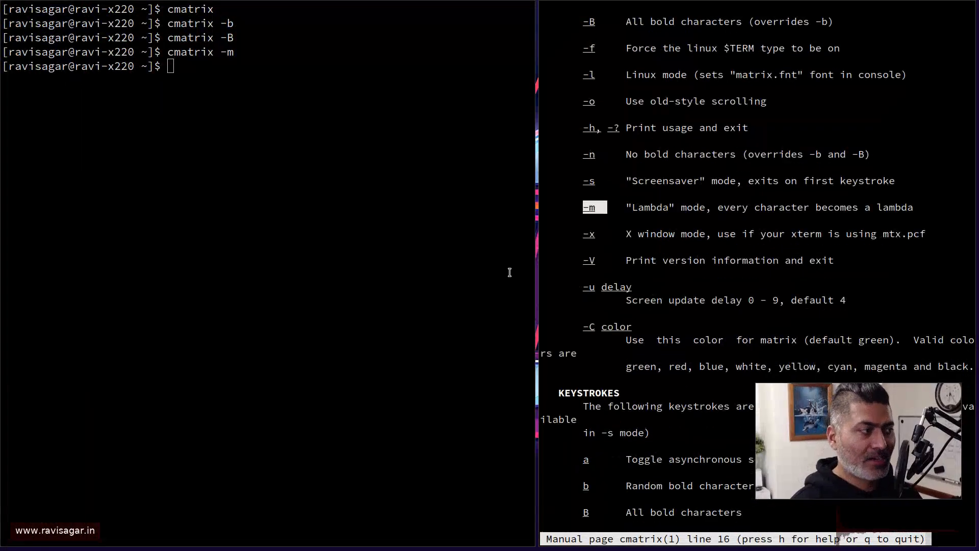
text(cmatrix -u 9)
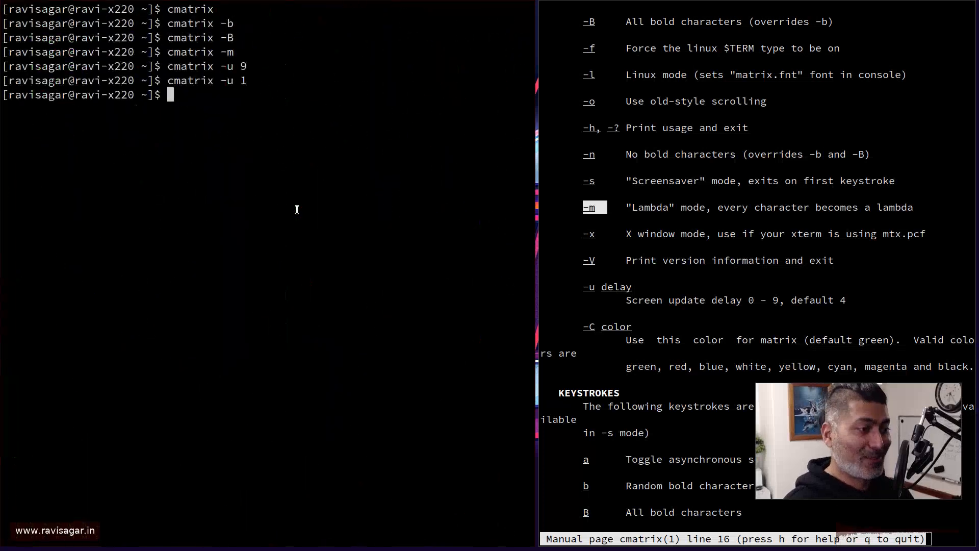
text(cmatrix -u)
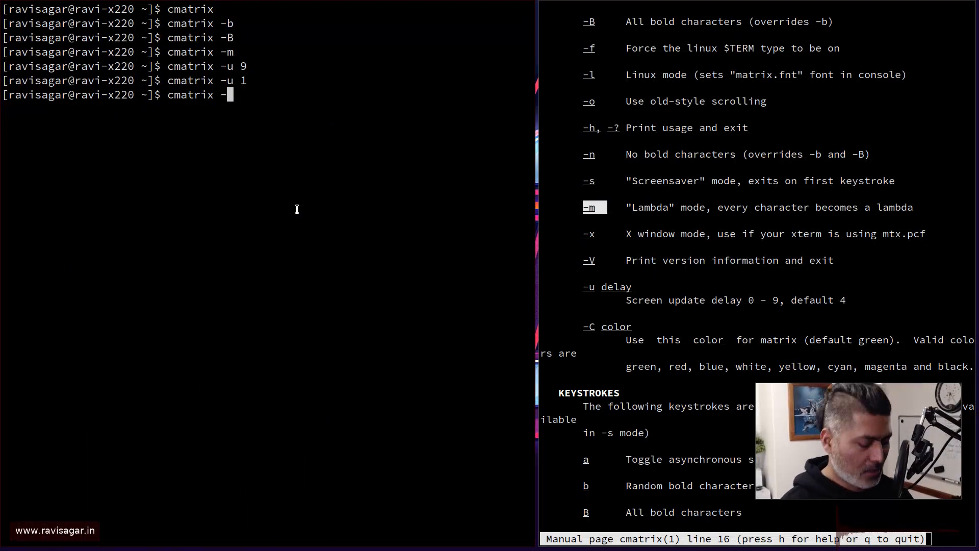
- Run cmatrix -C with red, white and yellow, scrolling the man page to KEYSTROKES
text(C)
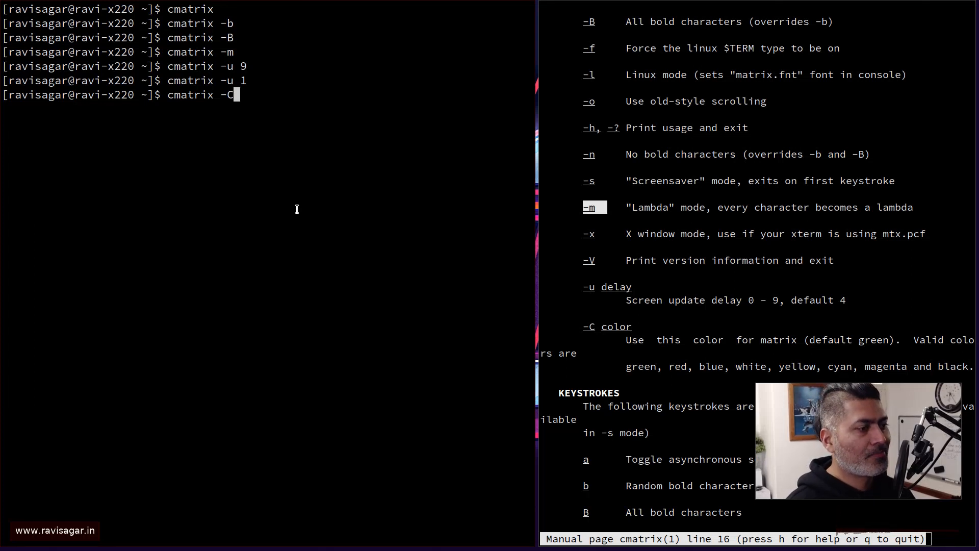
scroll(down, 3)
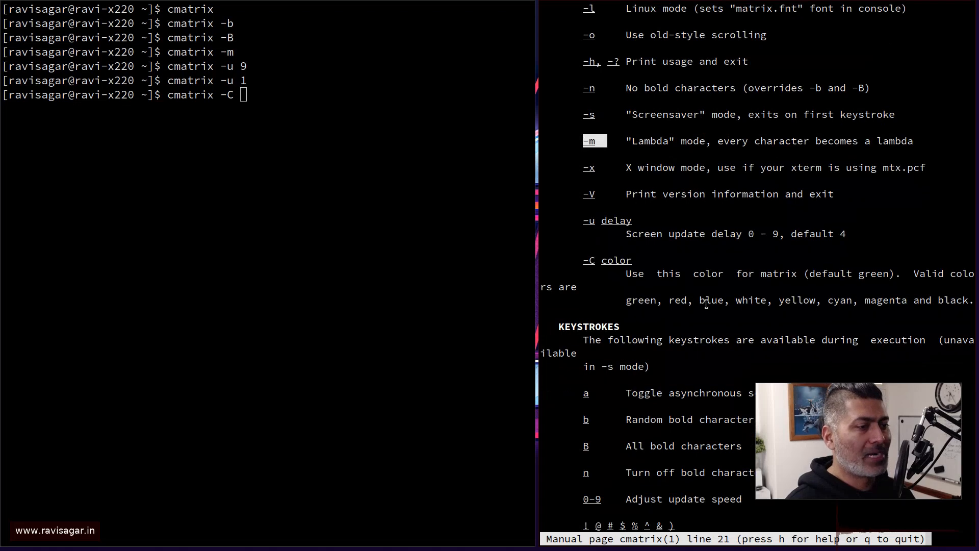
text(red)
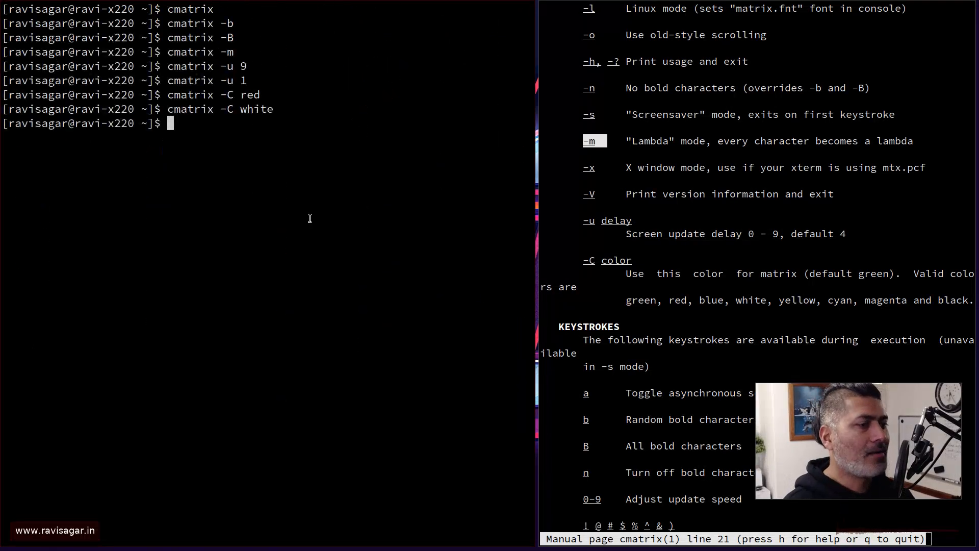
text(cmatrix -C yellow)
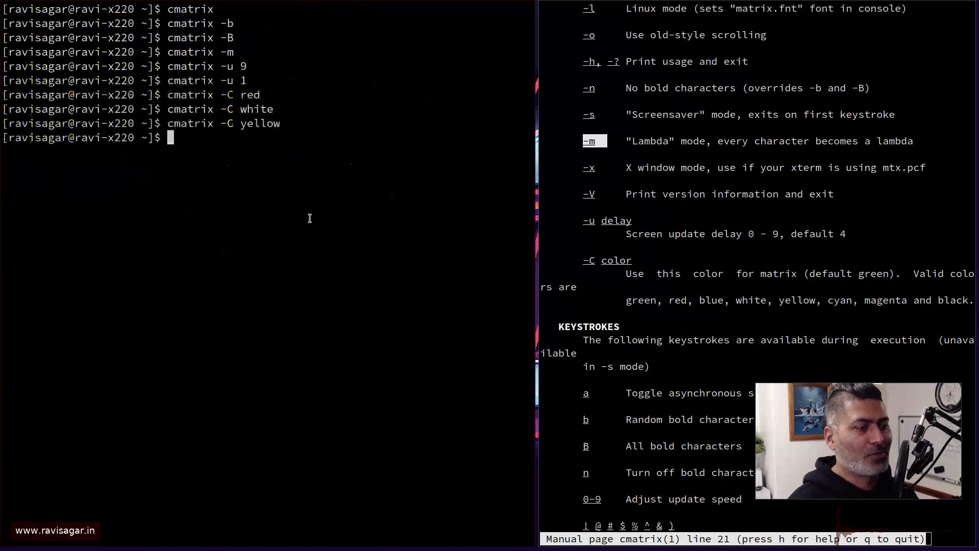
scroll(down, 3)
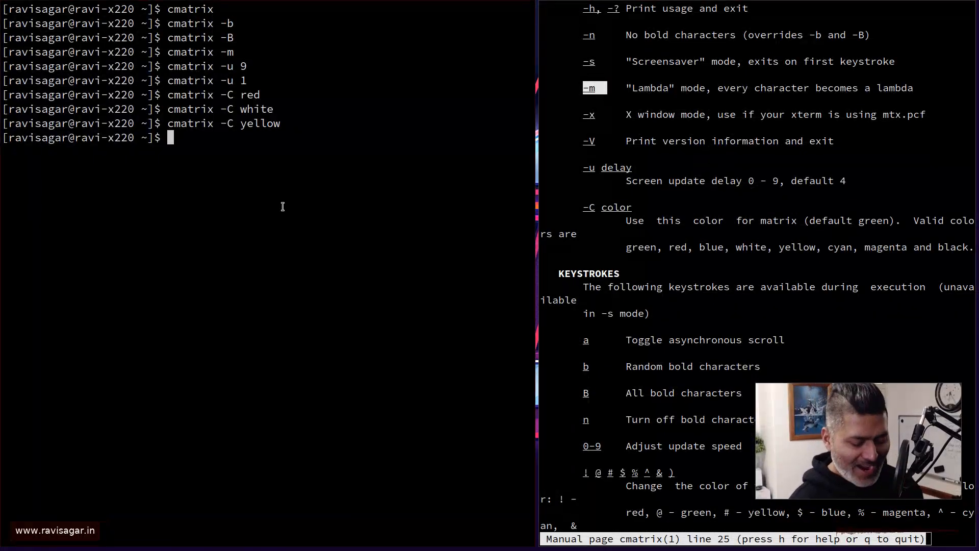
- Start default green cmatrix and scroll the man page to the end
text(cmatr)
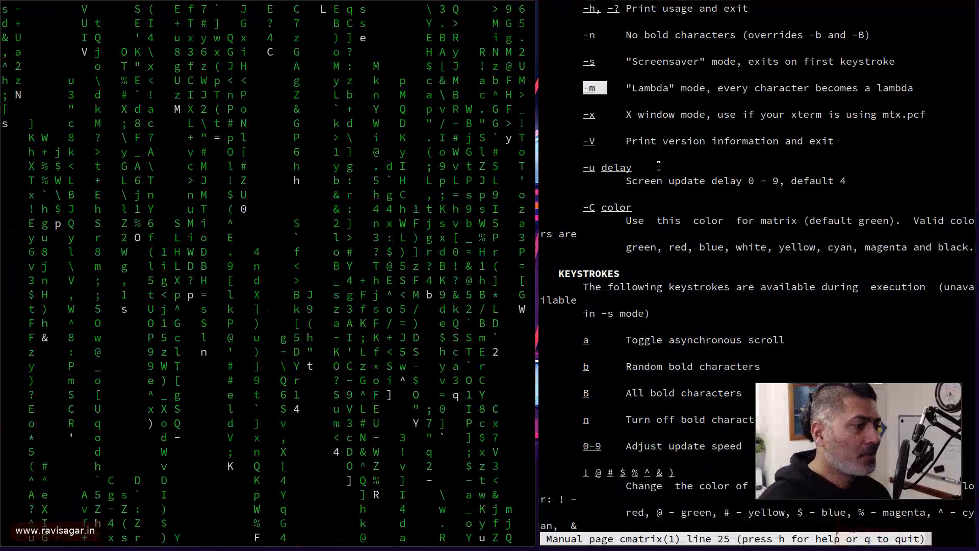
scroll(down, 3)
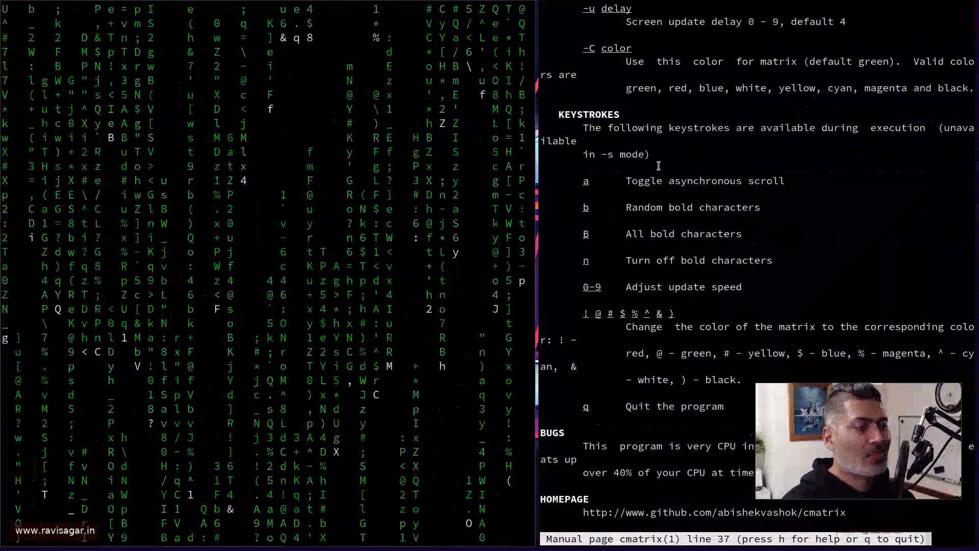
scroll(down, 3)
text(&/)
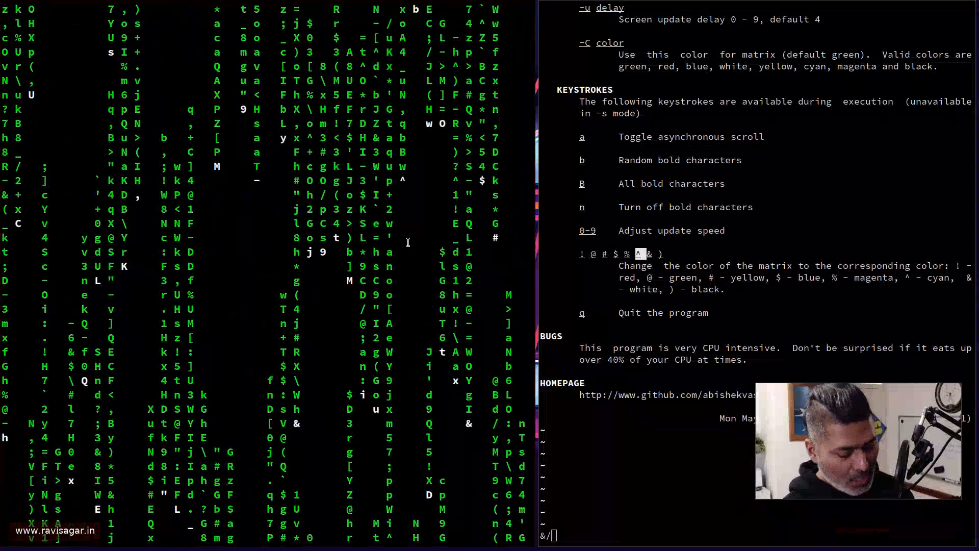
- Press % in running cmatrix to turn the rain magenta
key(%)
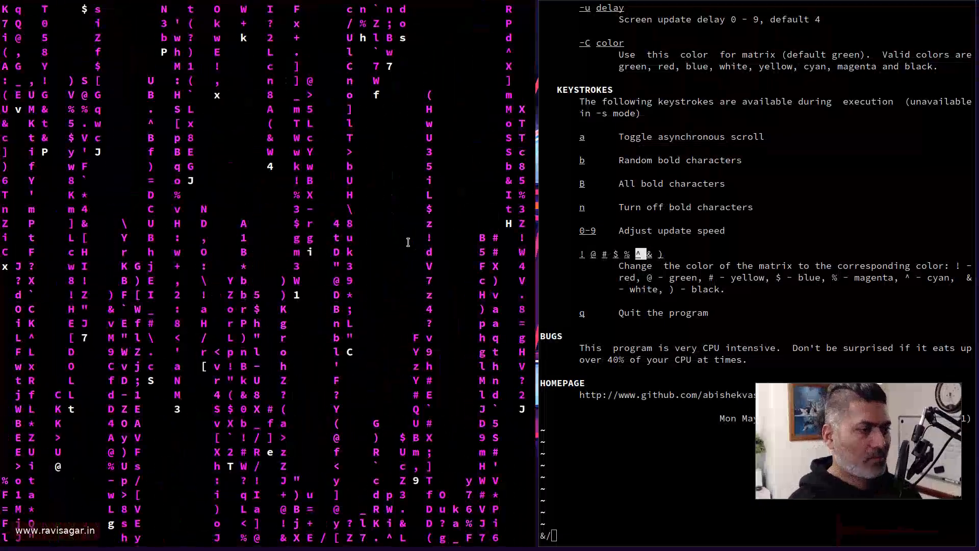